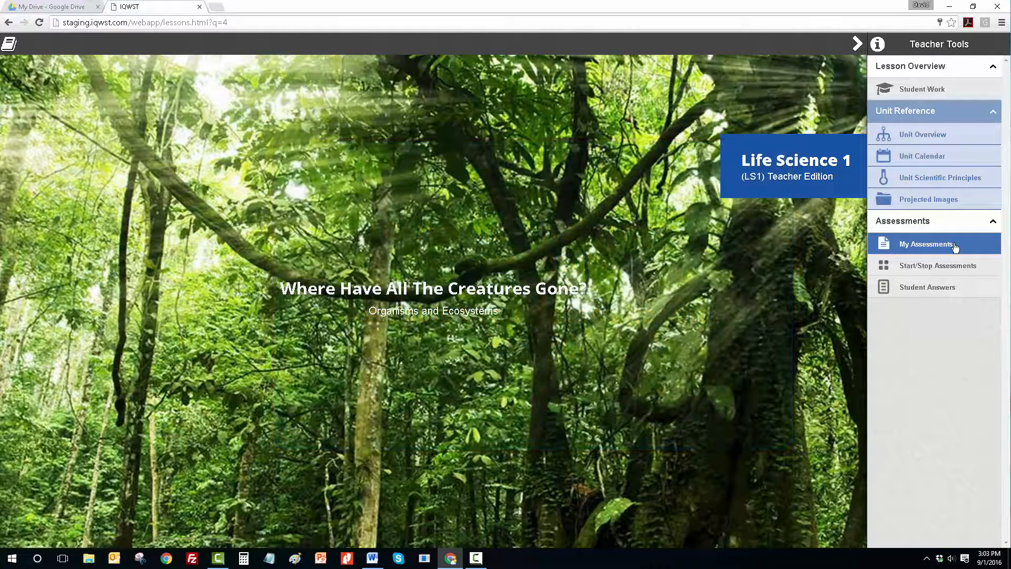
- View the STEM Gauge Formative Assessment, then return to the Life Science 1 unit home
click(926, 243)
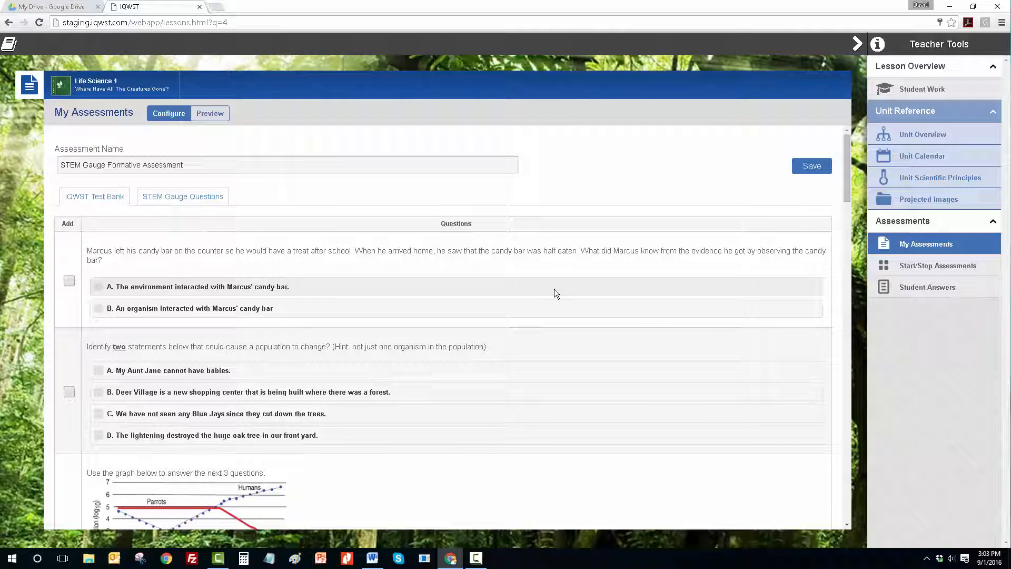
click(183, 196)
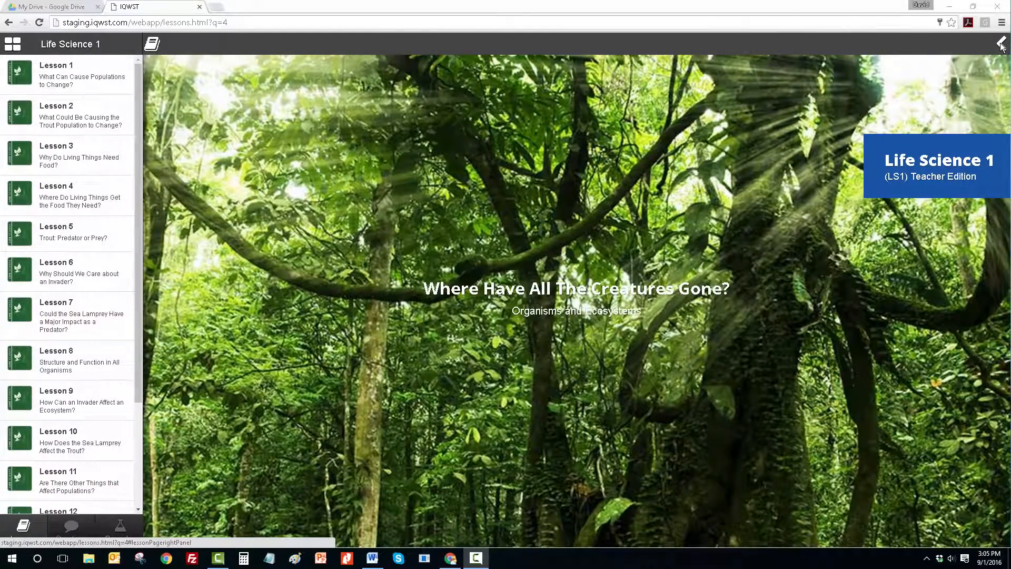
- Reopen Teacher Tools to show the four saved Life Science 1 assessments under My Assessments
click(1000, 43)
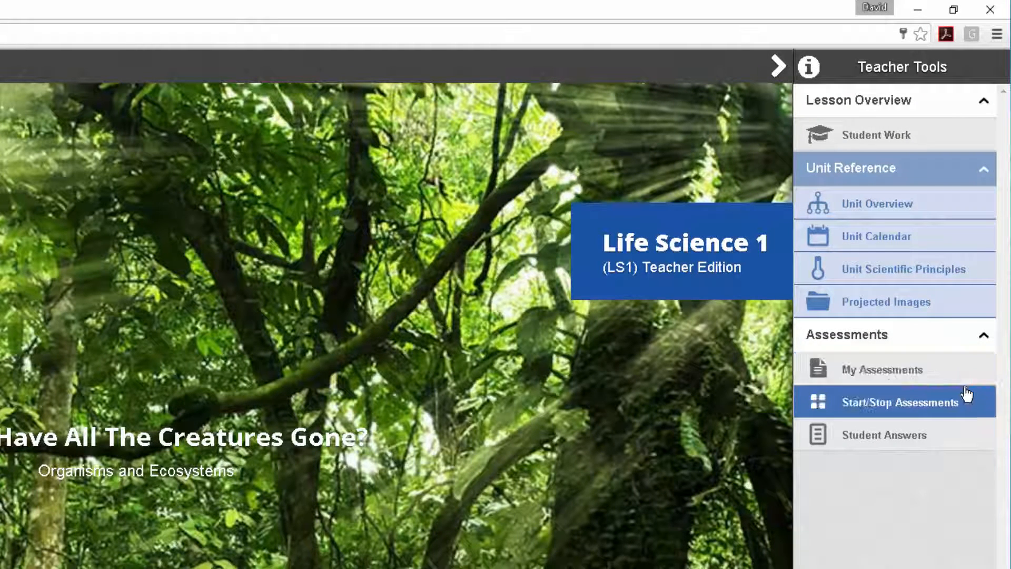
mouse_move(979, 414)
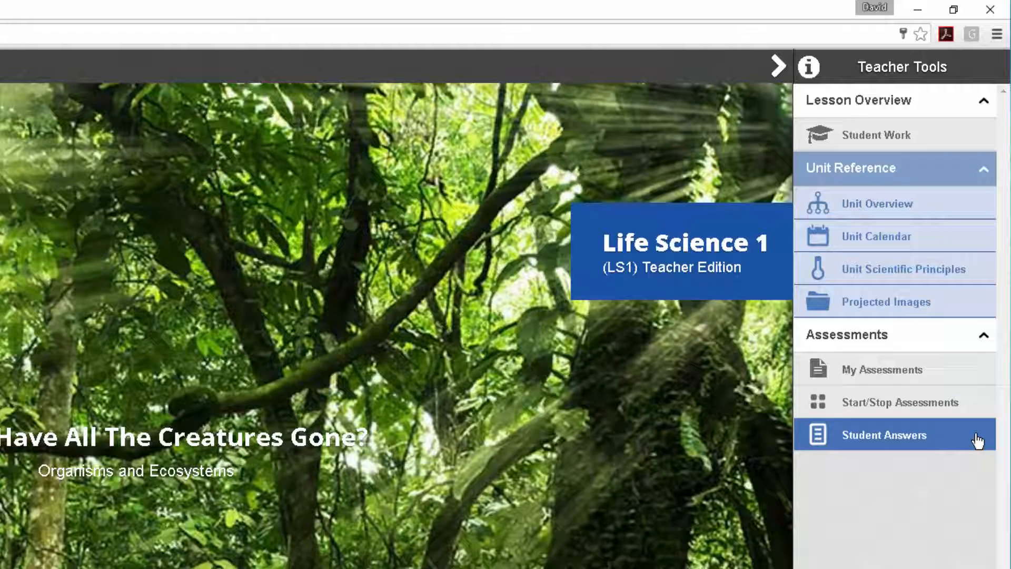
mouse_move(961, 505)
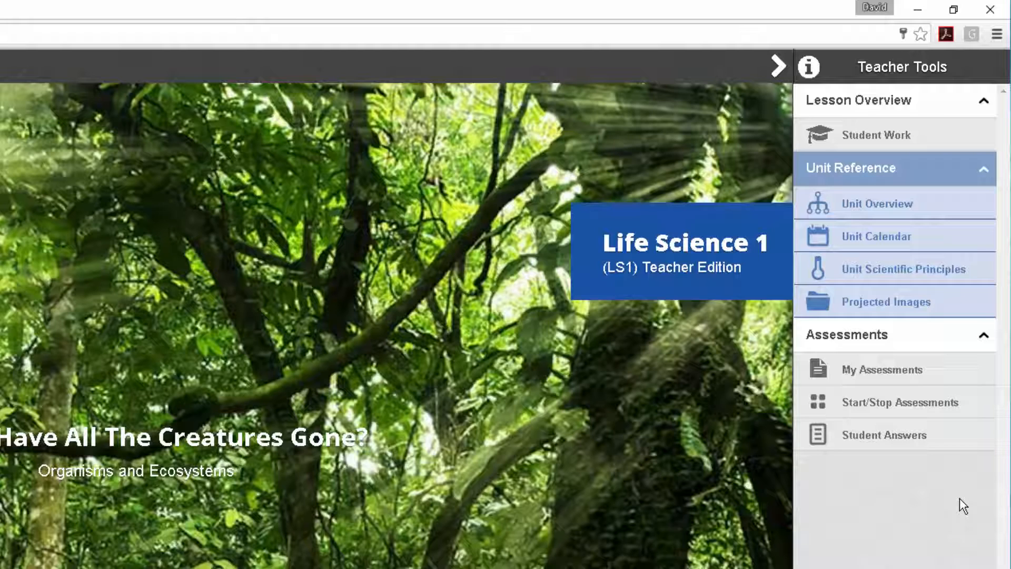
mouse_move(964, 458)
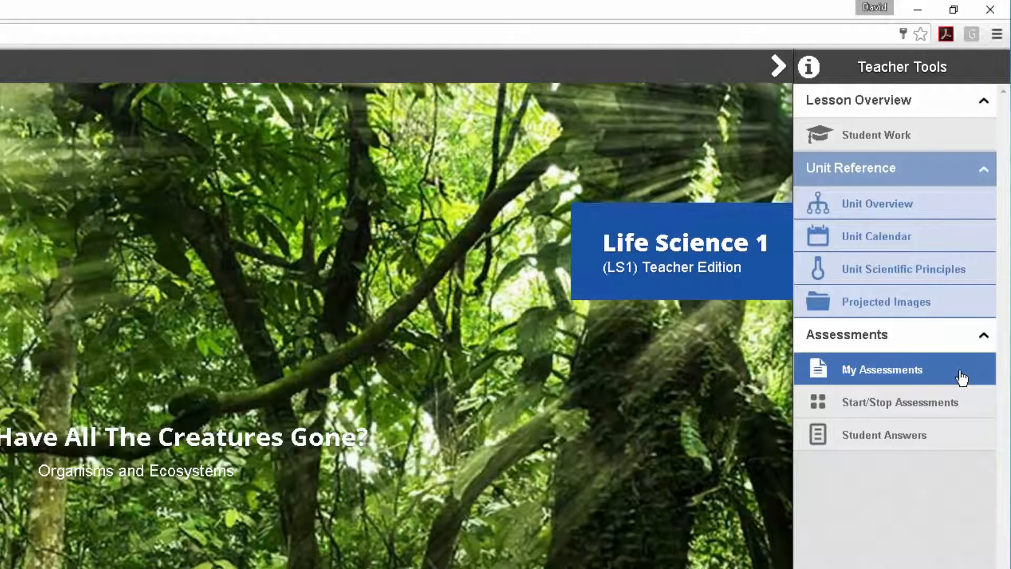
click(882, 369)
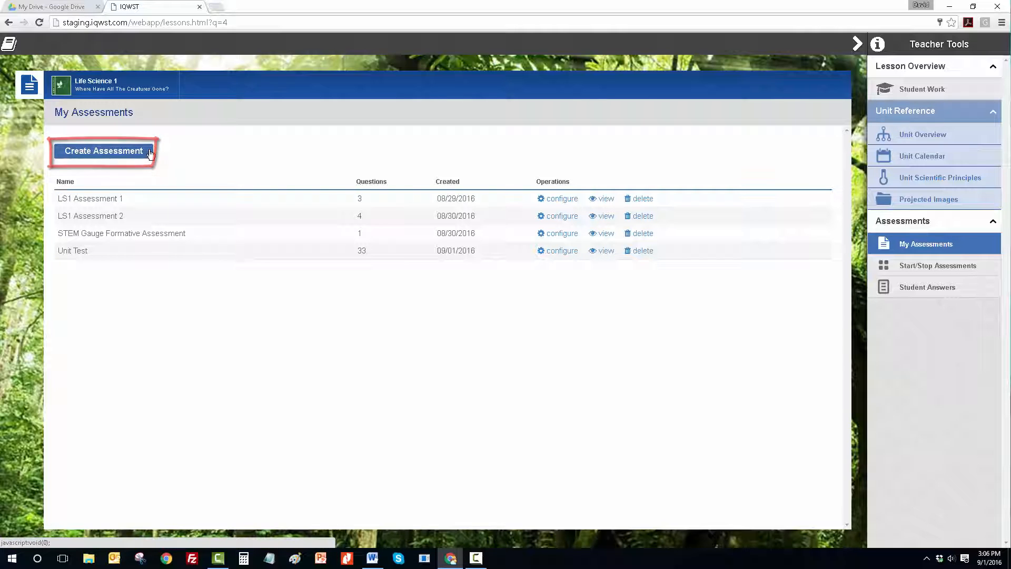
- Create a new assessment named 'Formative Assessment 3'
click(103, 150)
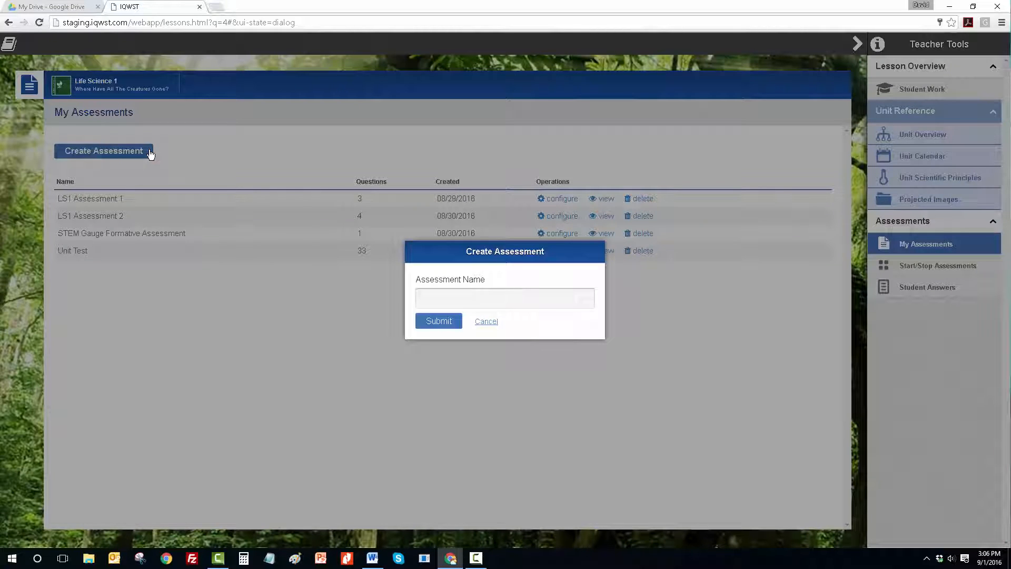
text(Form)
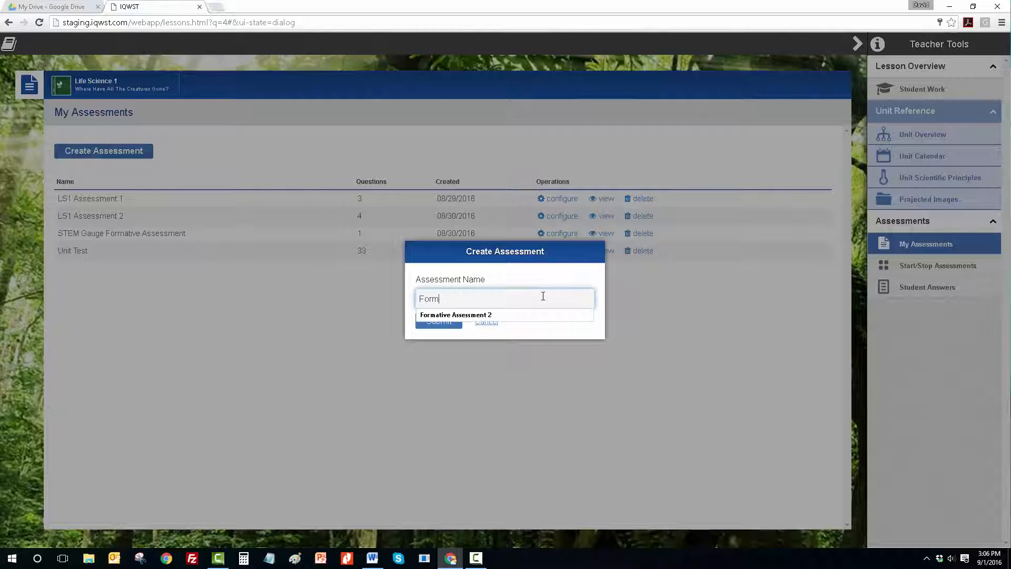
text(ative Assessment 3)
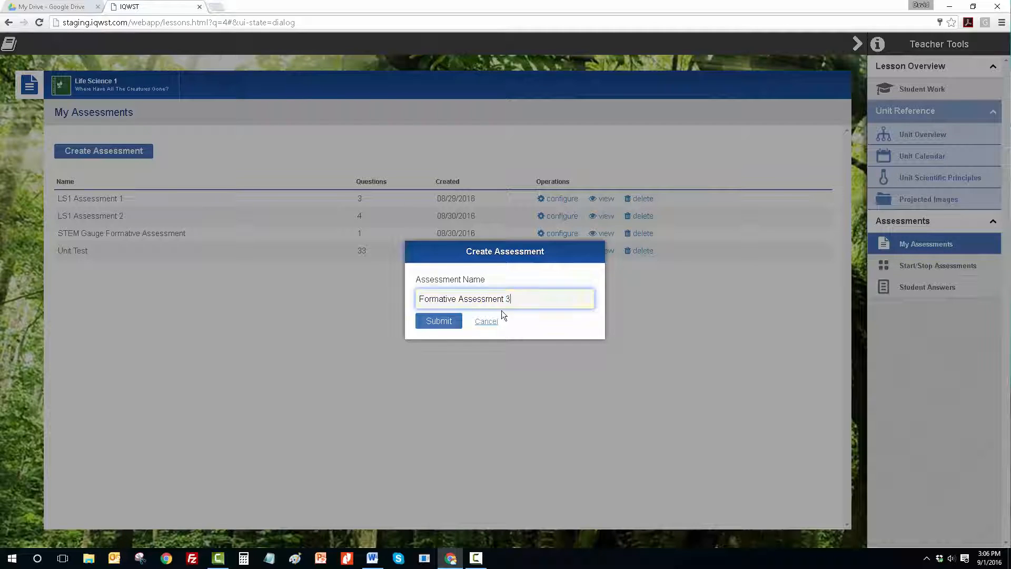
click(439, 321)
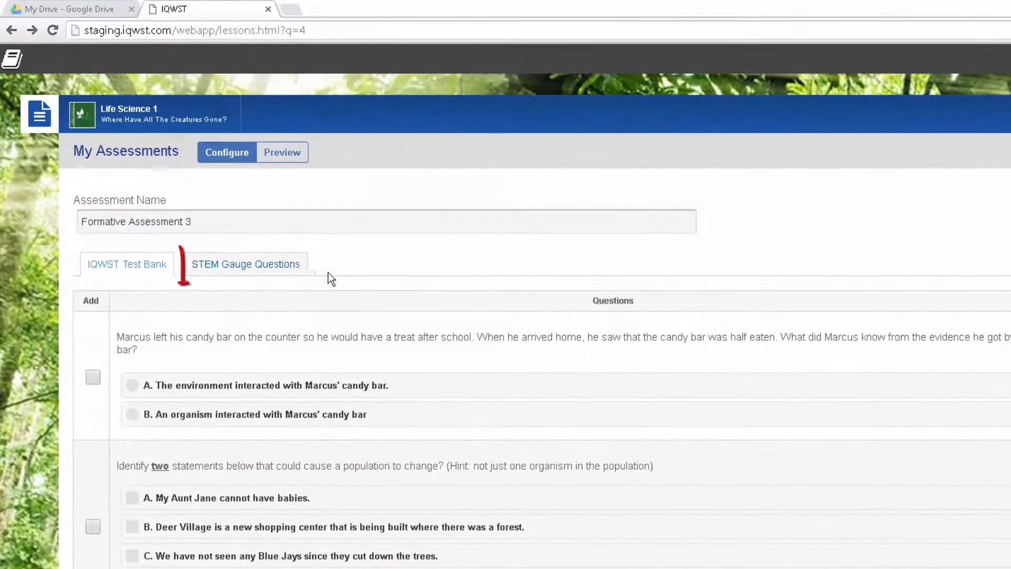
- Add the candy bar and population-change test-bank questions, preview them, and return to Configure
click(245, 264)
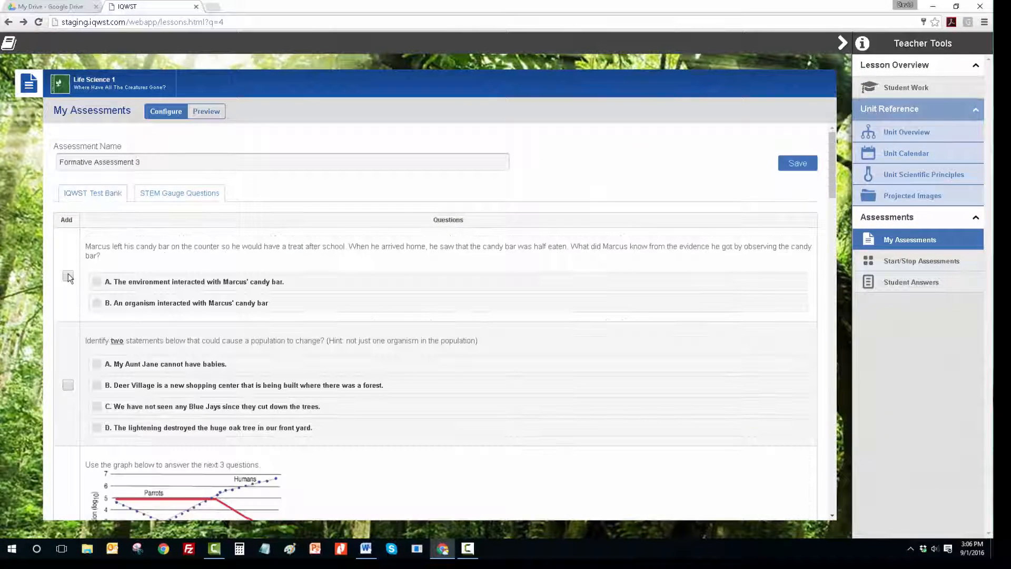
click(69, 276)
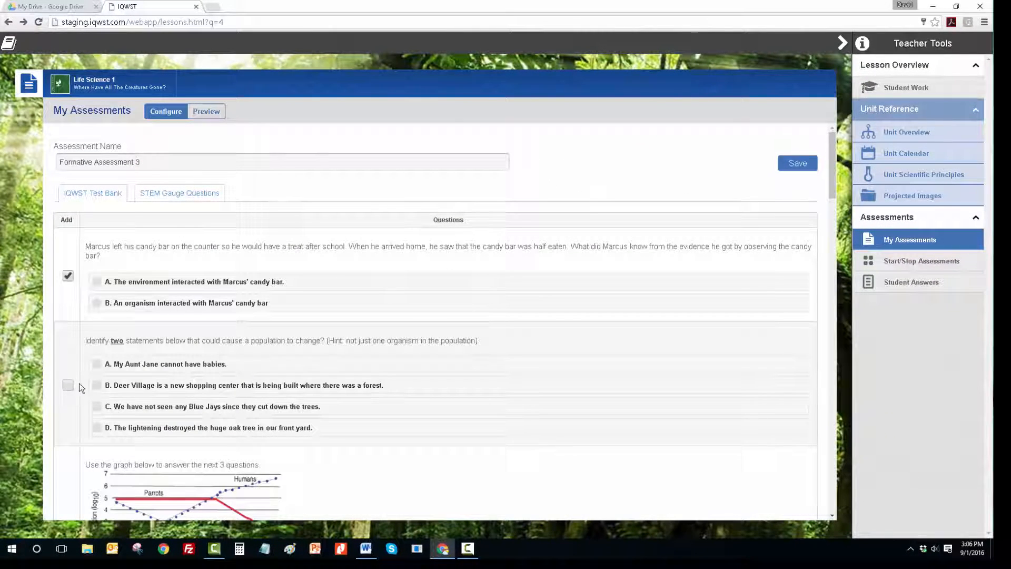
click(68, 385)
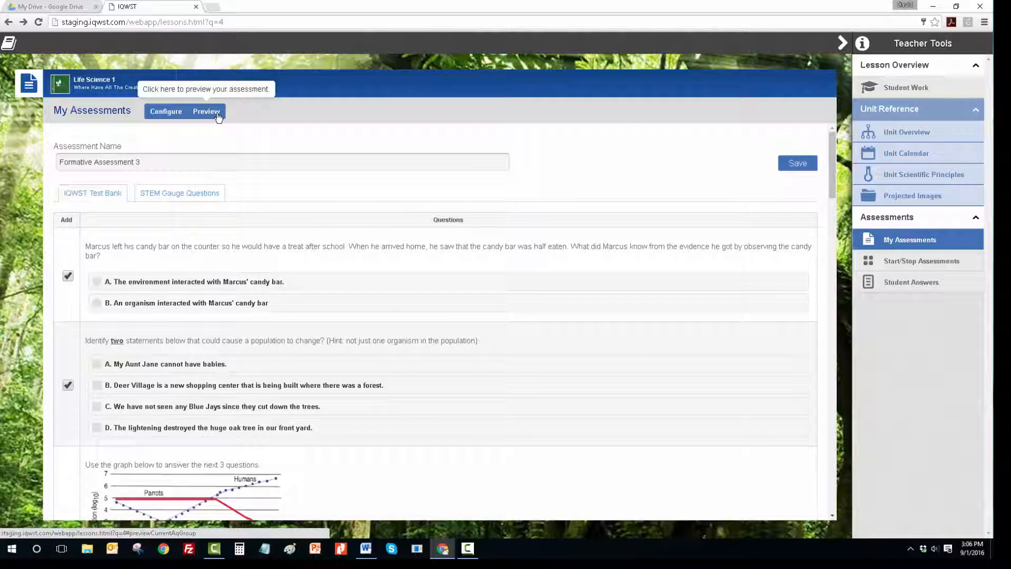
click(206, 111)
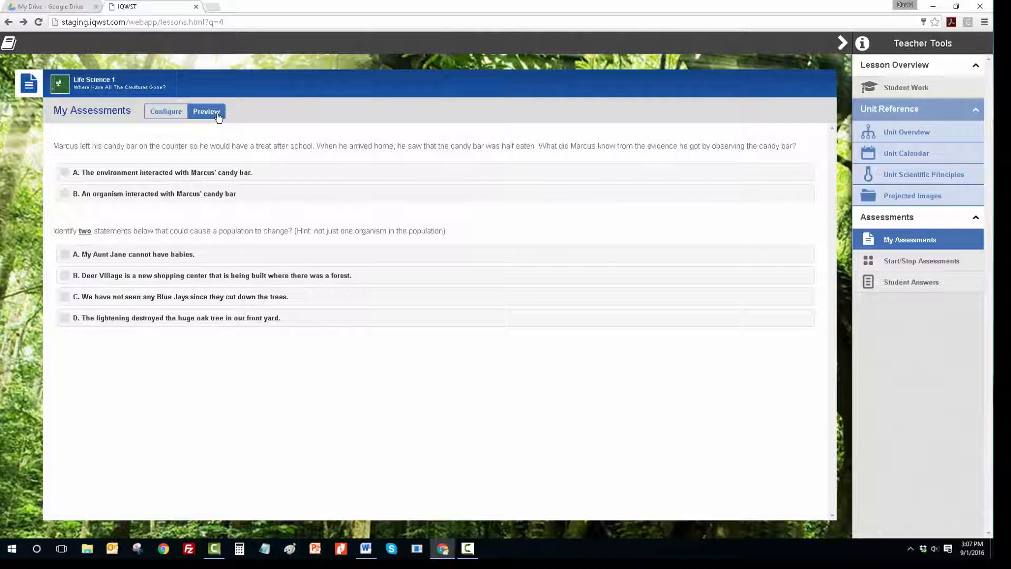
click(164, 112)
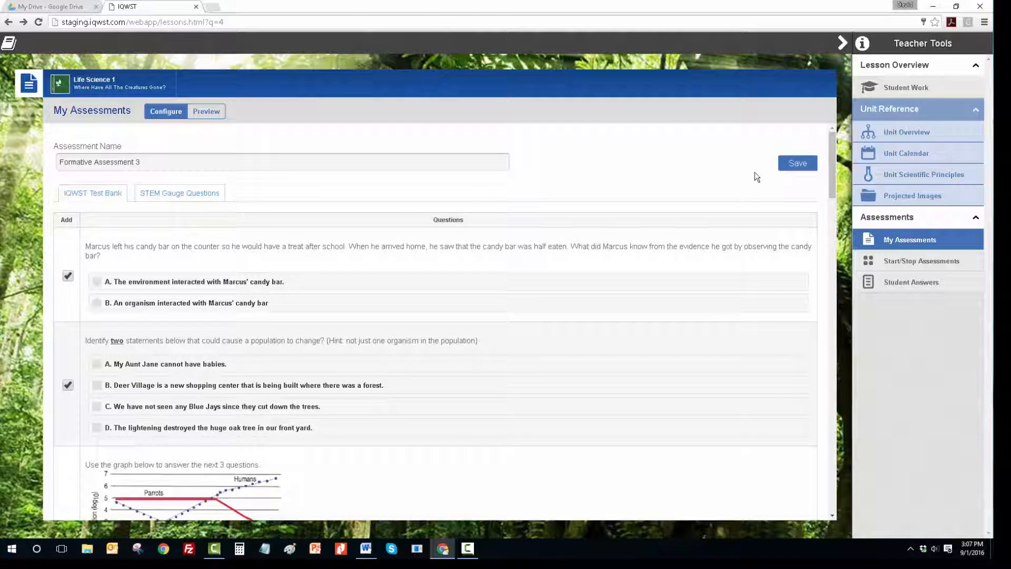
- Save Formative Assessment 3 and confirm it is listed with 2 questions in My Assessments
click(797, 162)
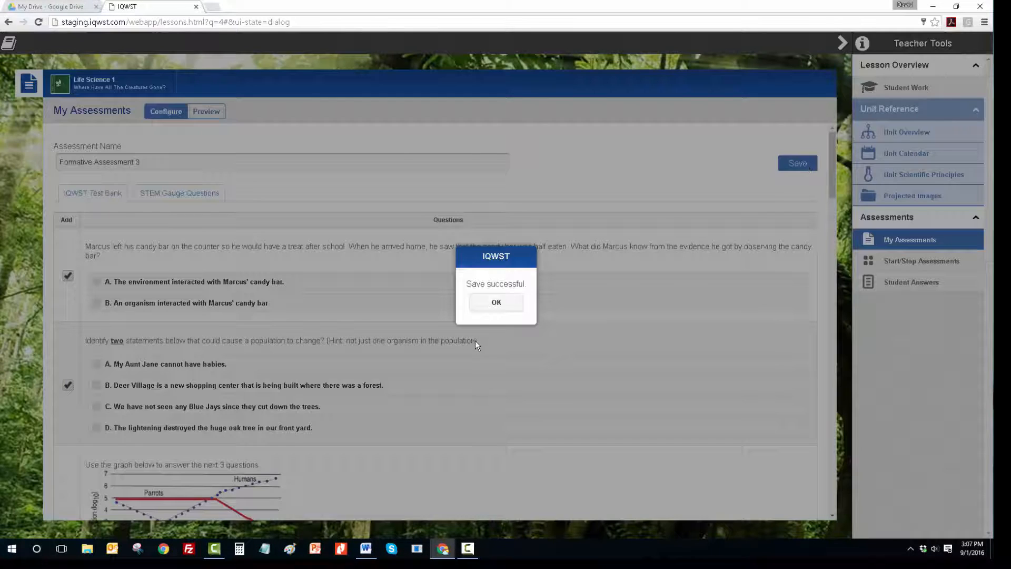
click(495, 302)
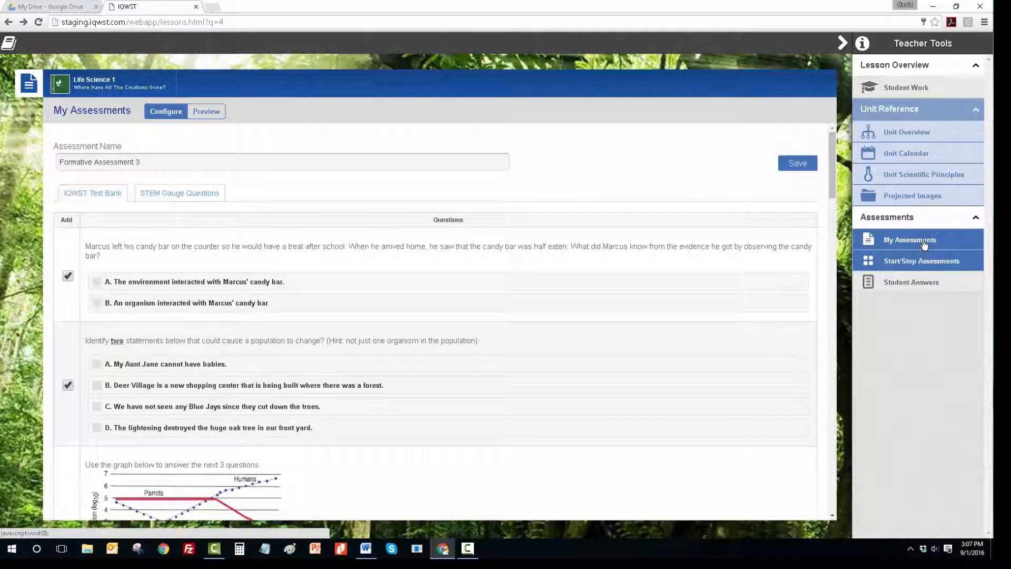
click(909, 239)
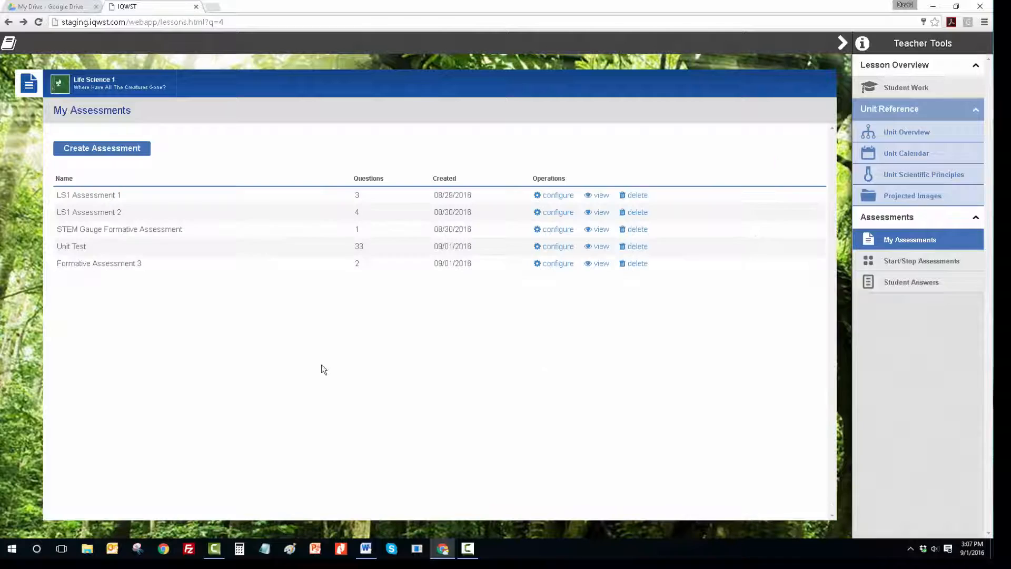
mouse_move(313, 373)
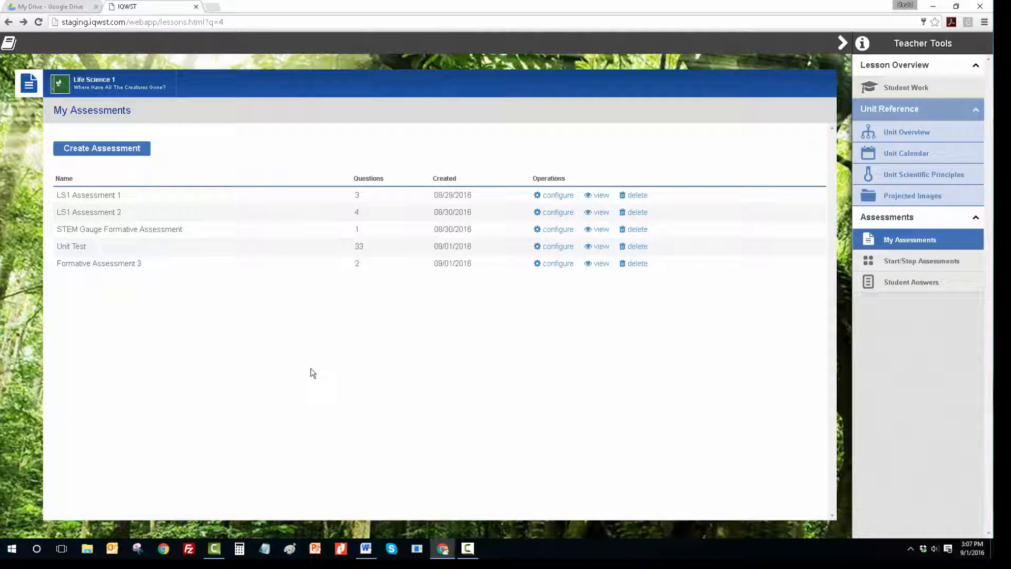
mouse_move(192, 301)
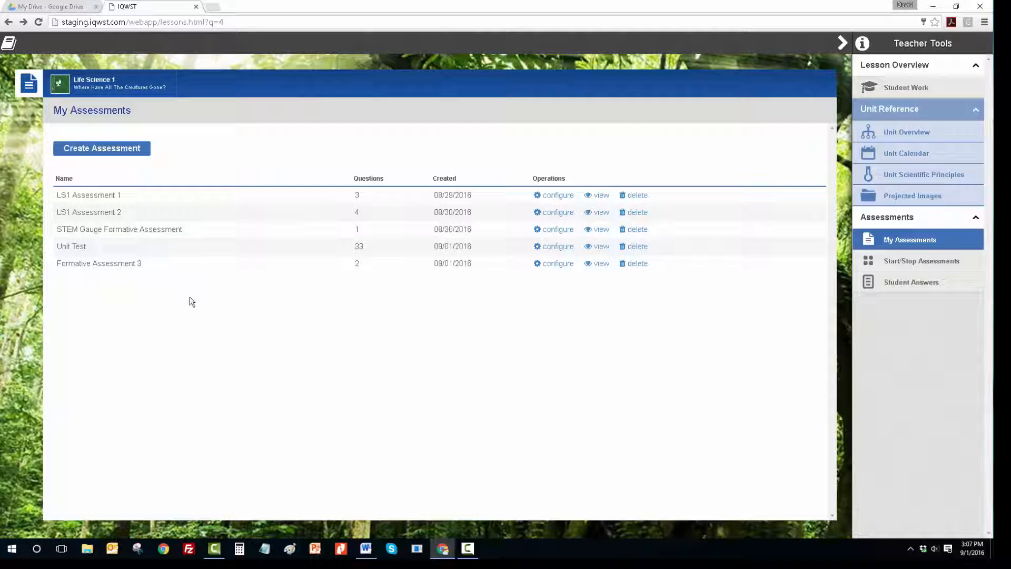
mouse_move(913, 265)
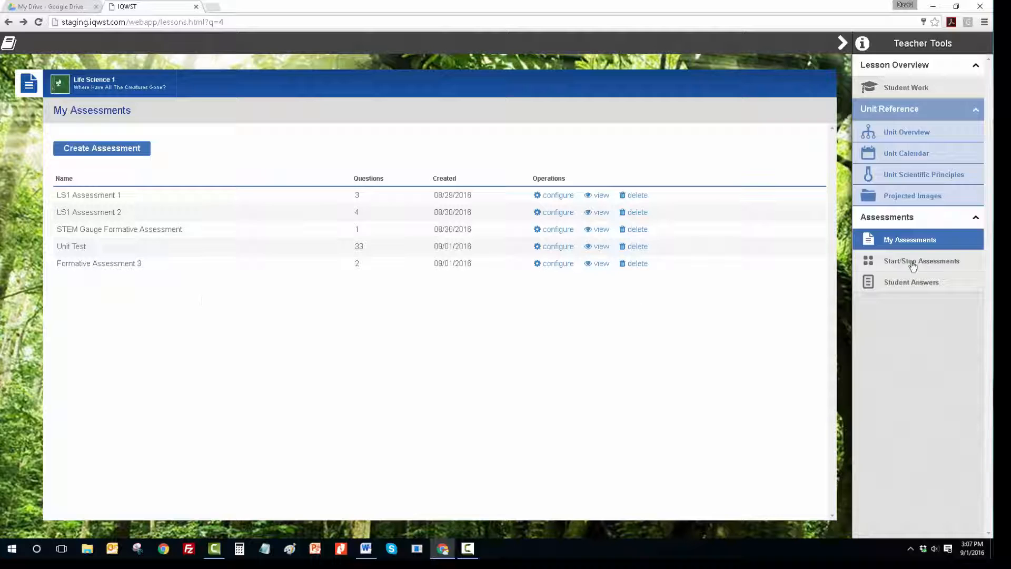
- Start Formative Assessment 3 for the selected class on the Start/Stop Assessments page
click(922, 261)
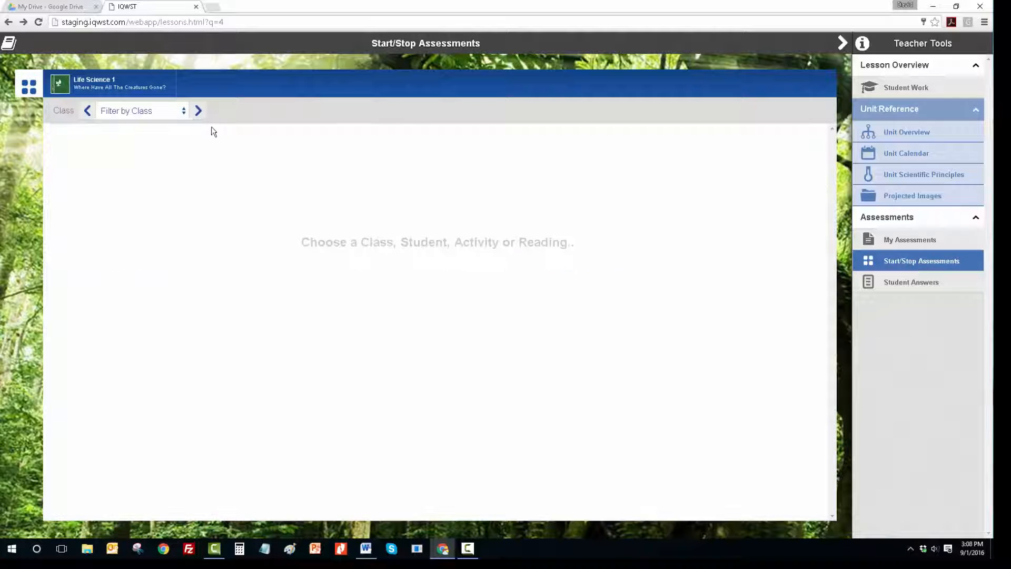
click(141, 111)
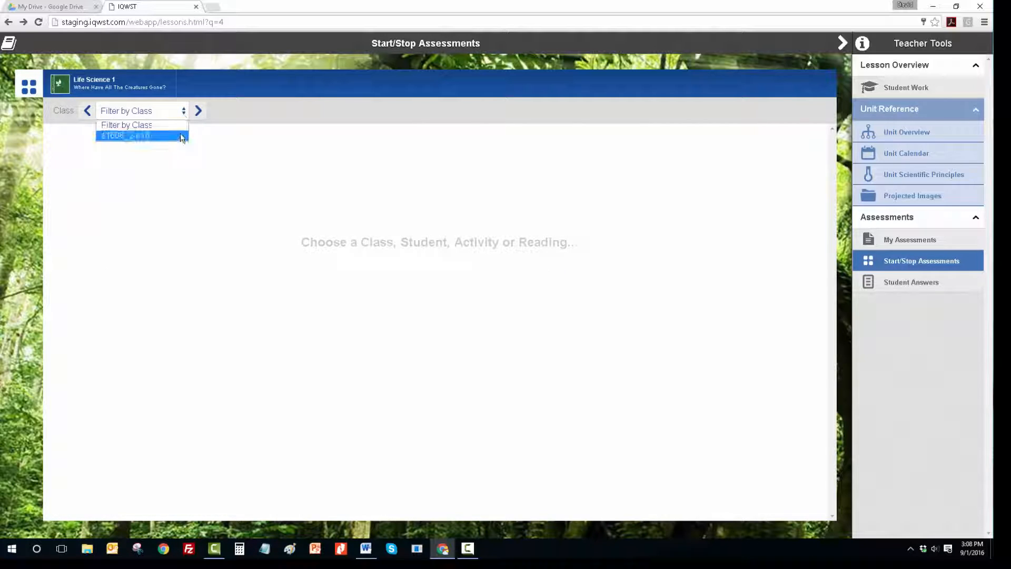
click(126, 135)
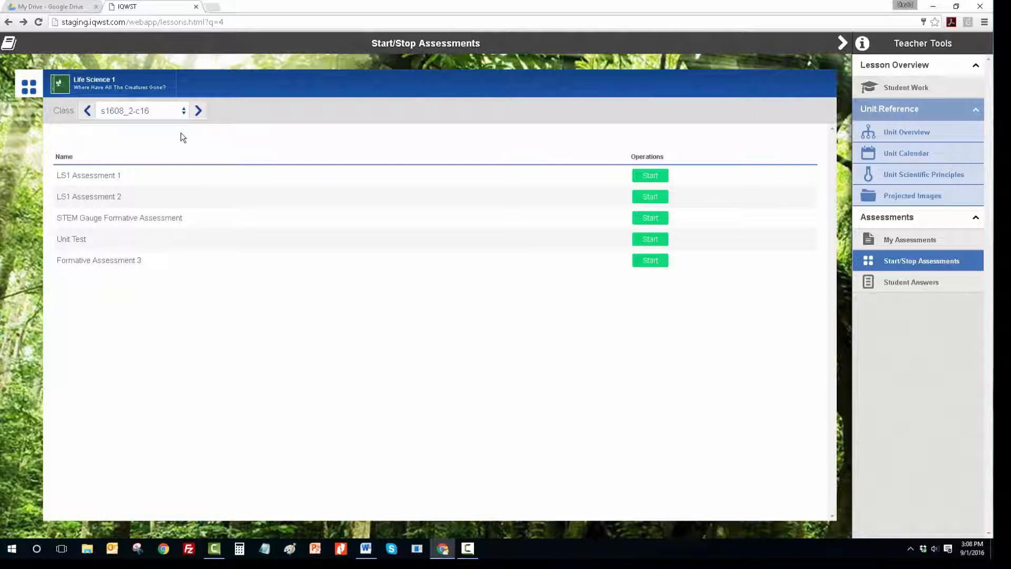
mouse_move(206, 249)
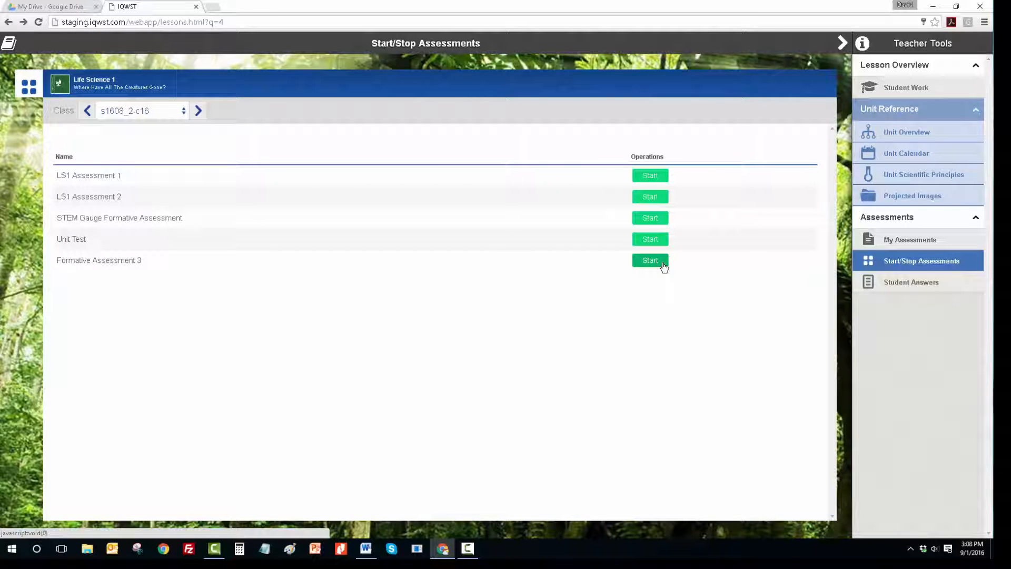
click(649, 260)
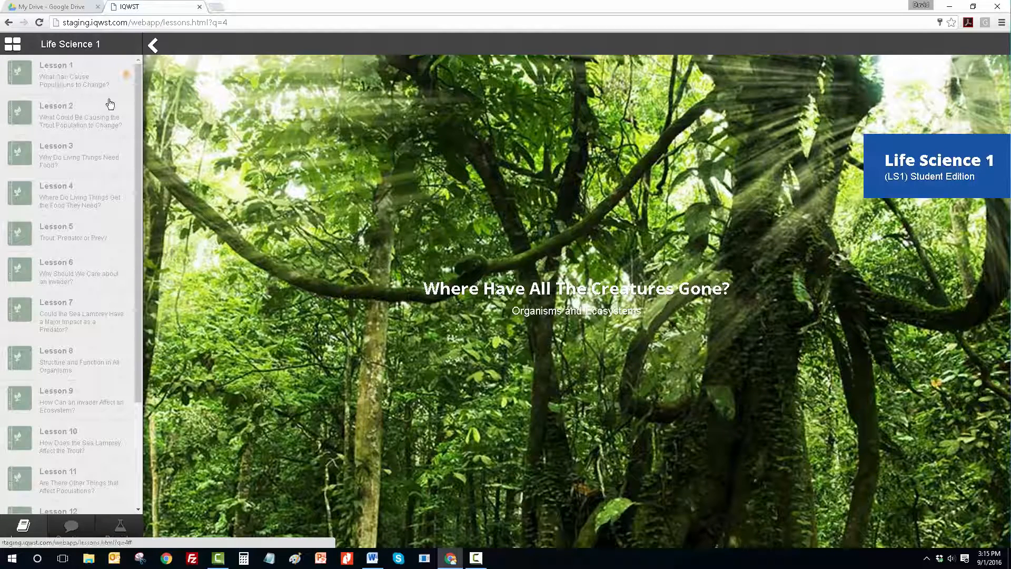
- Scroll the student lessons sidebar and go to Assessments to reach Formative Assessment 3
scroll(down, 3)
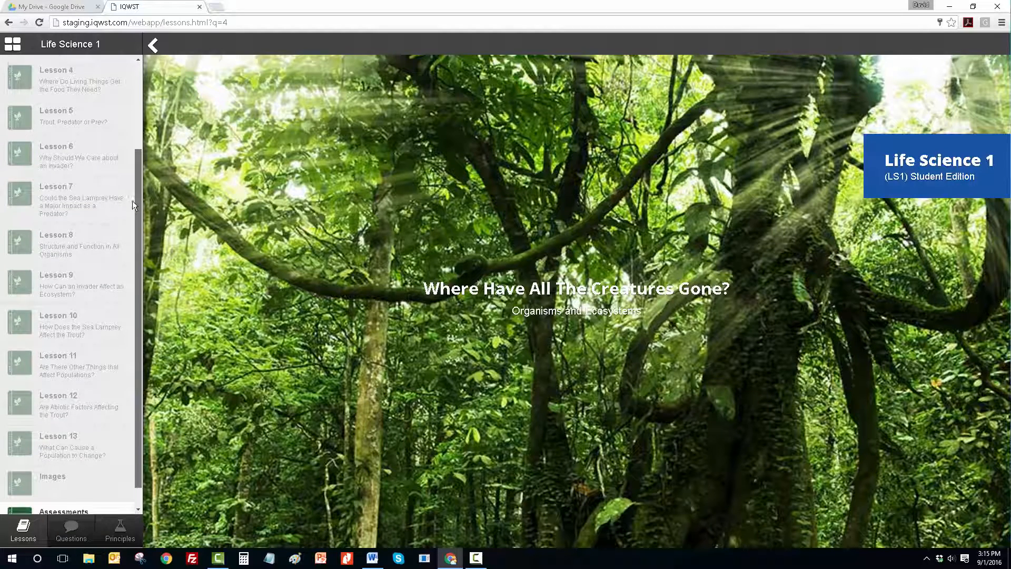
scroll(down, 3)
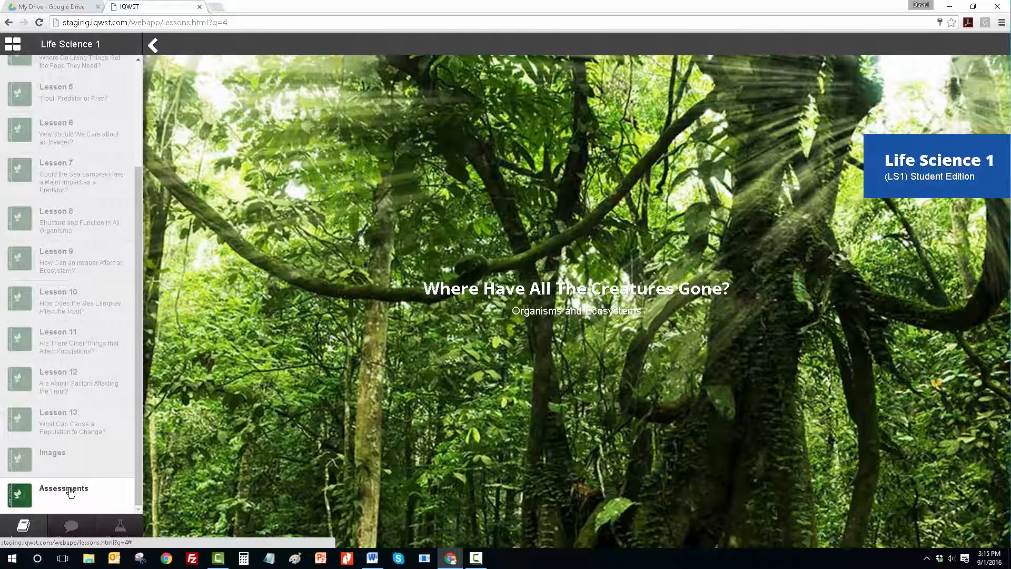
click(63, 488)
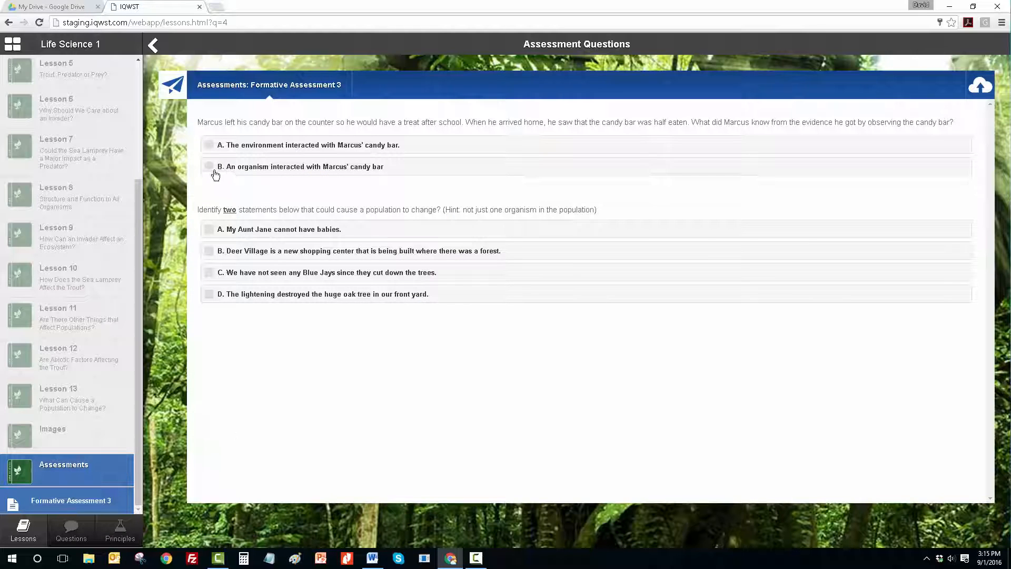
- Answer B for the candy bar question and A and C for population change, then save
click(209, 167)
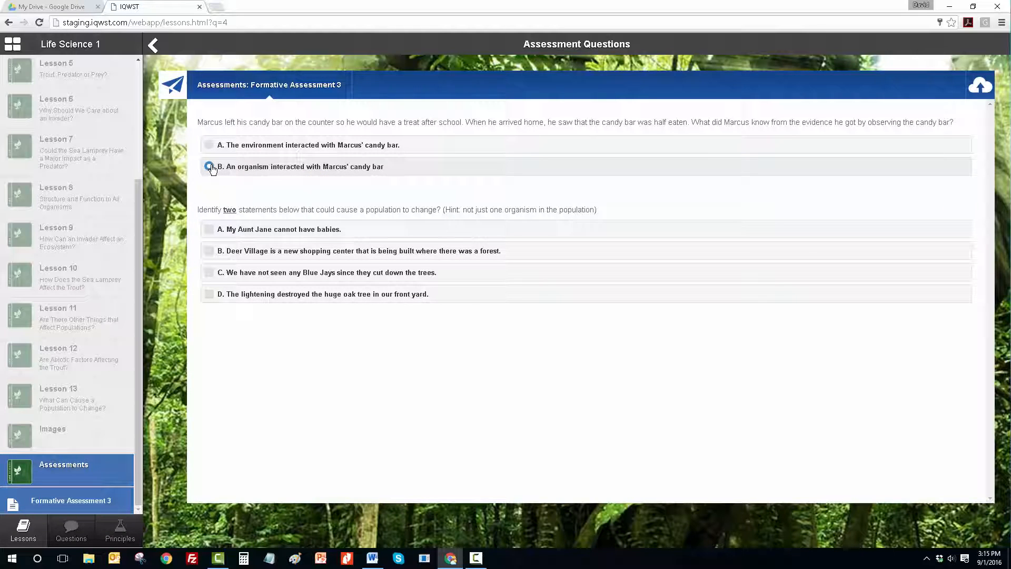
click(209, 167)
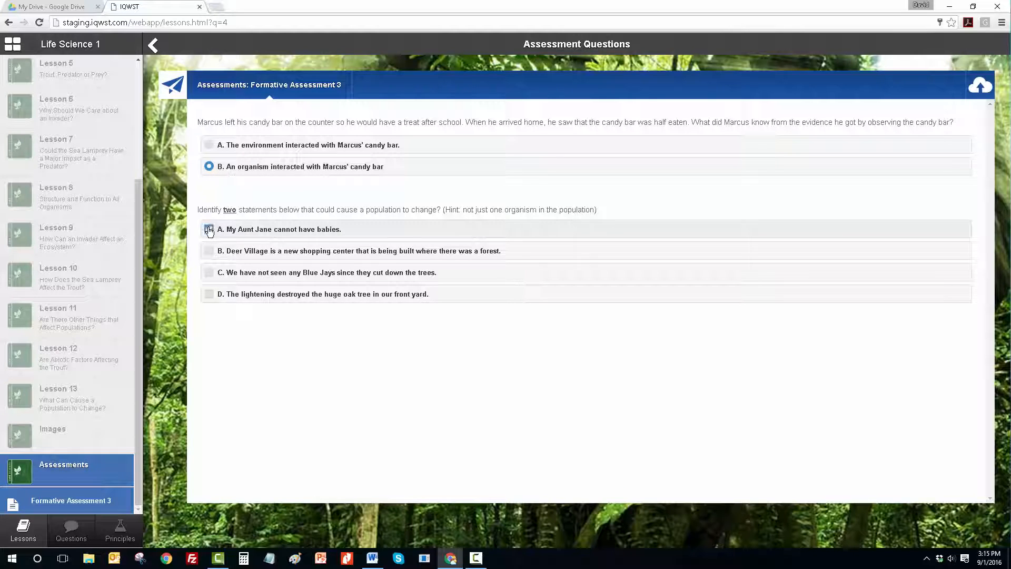
click(209, 229)
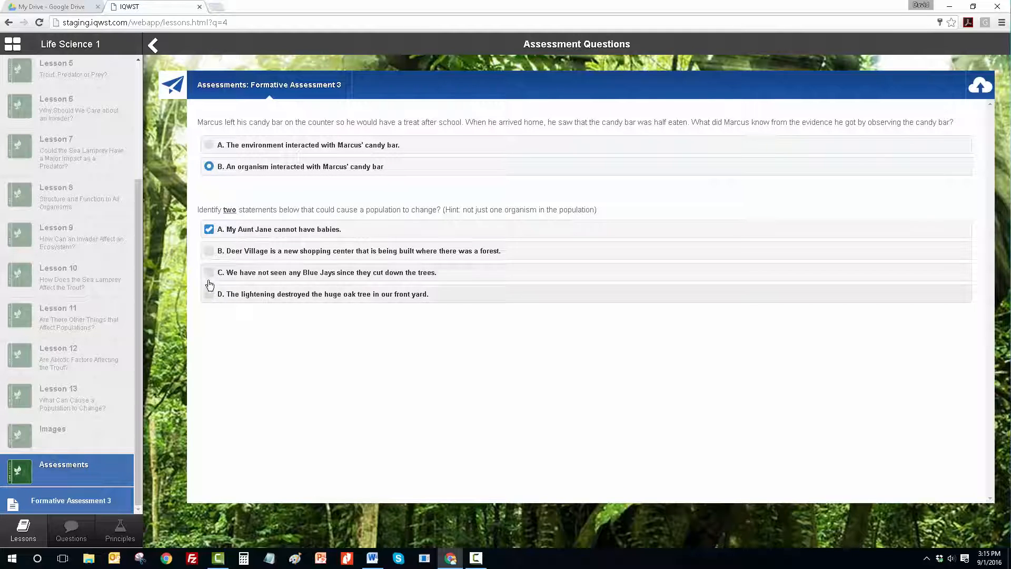
click(209, 272)
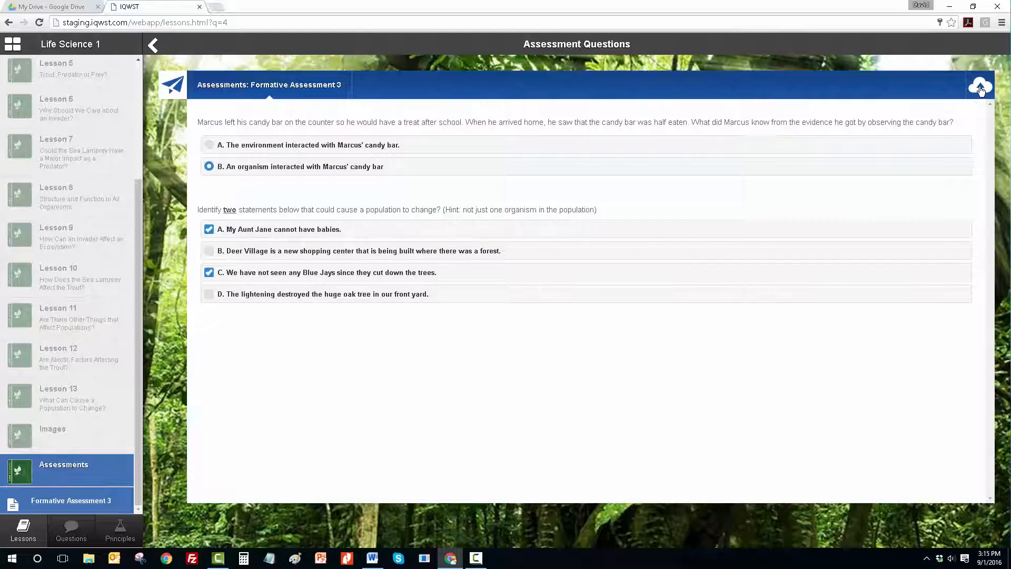
click(980, 87)
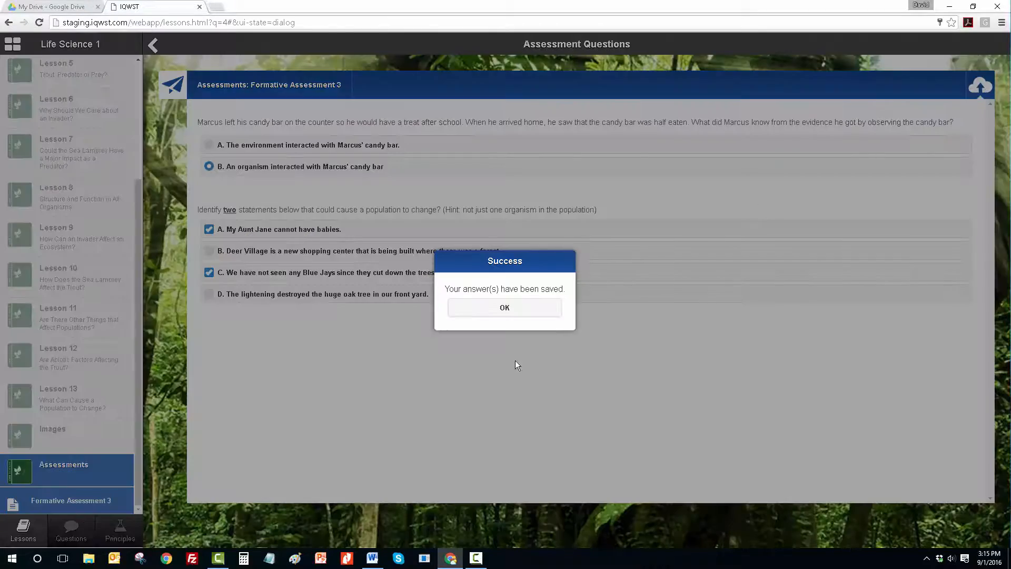
click(505, 307)
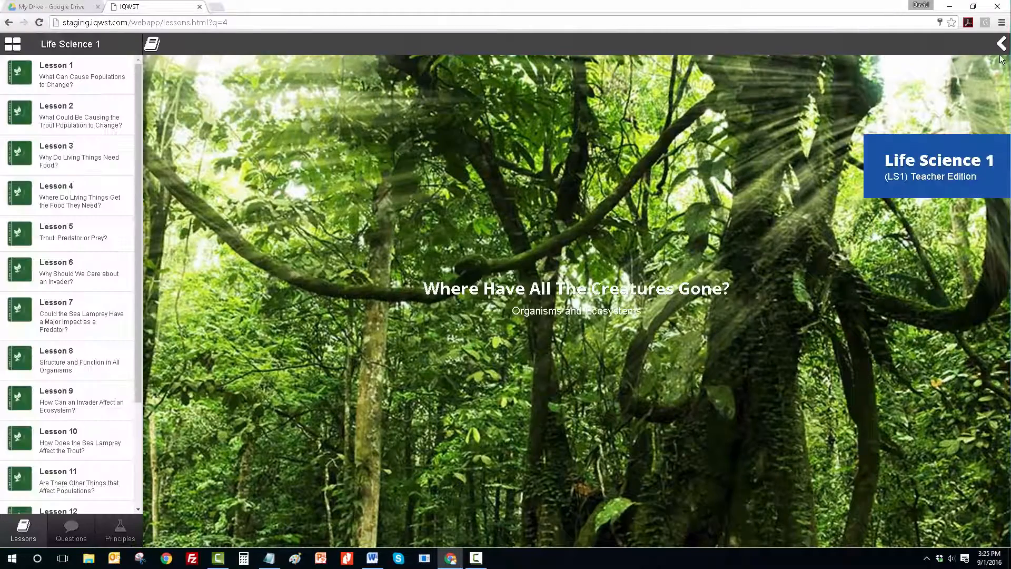
- Stop Formative Assessment 3 for the filtered class on the Start/Stop Assessments page
click(1001, 44)
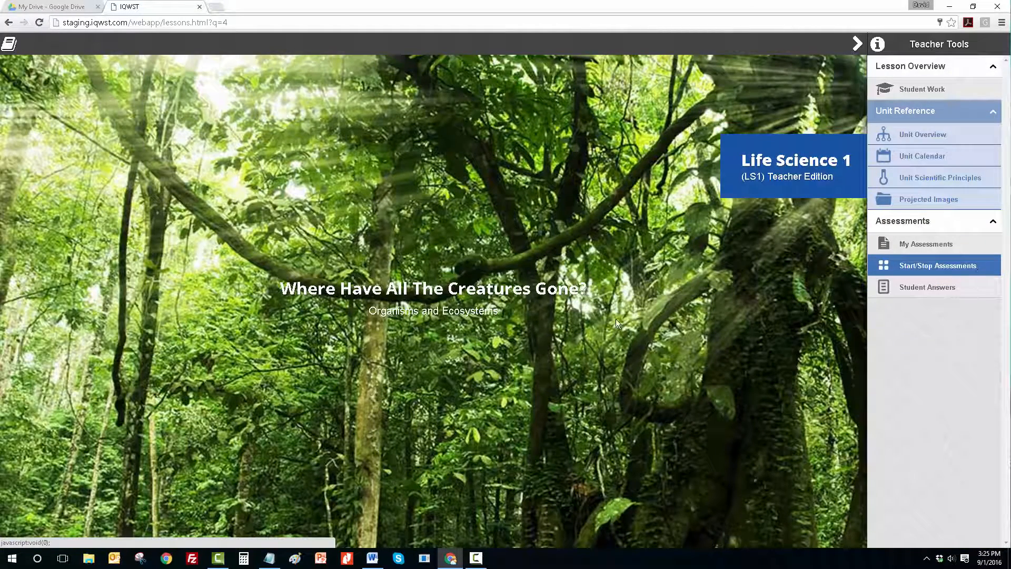
click(938, 265)
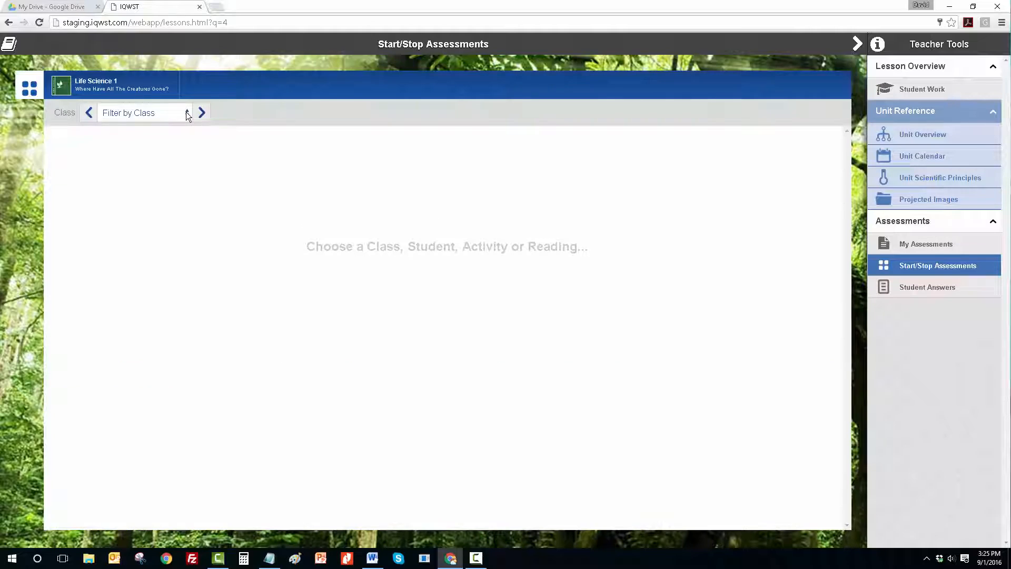
click(145, 113)
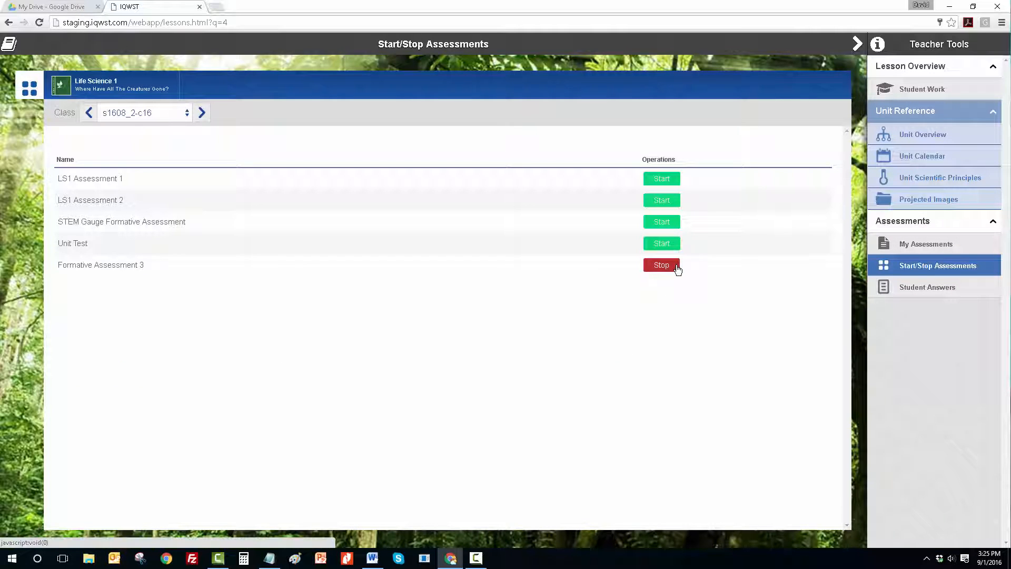
click(661, 264)
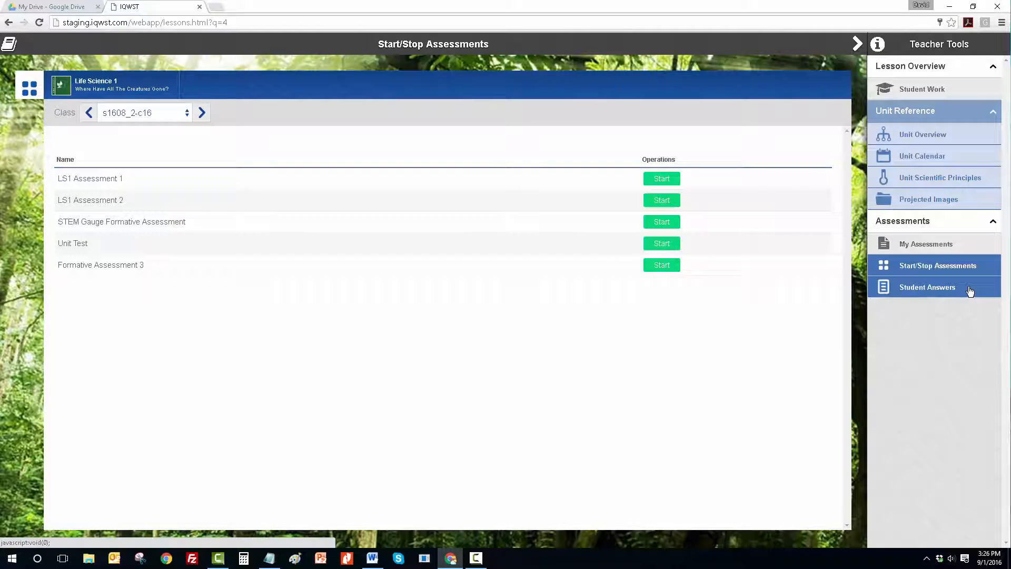
- Filter Student Answers to class s1608_2-c16 and Formative Assessment 3, then view the first student
click(928, 287)
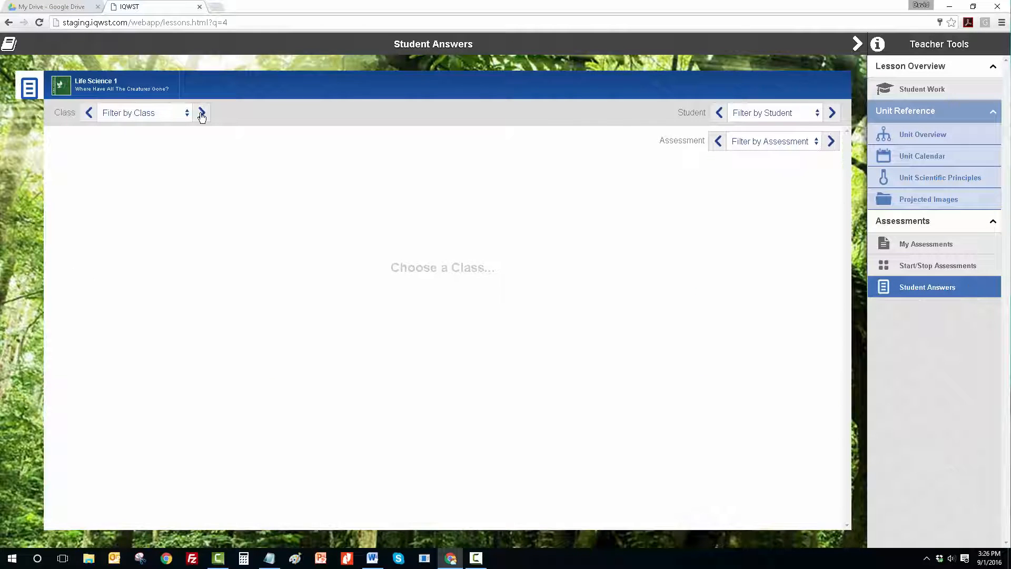
click(145, 112)
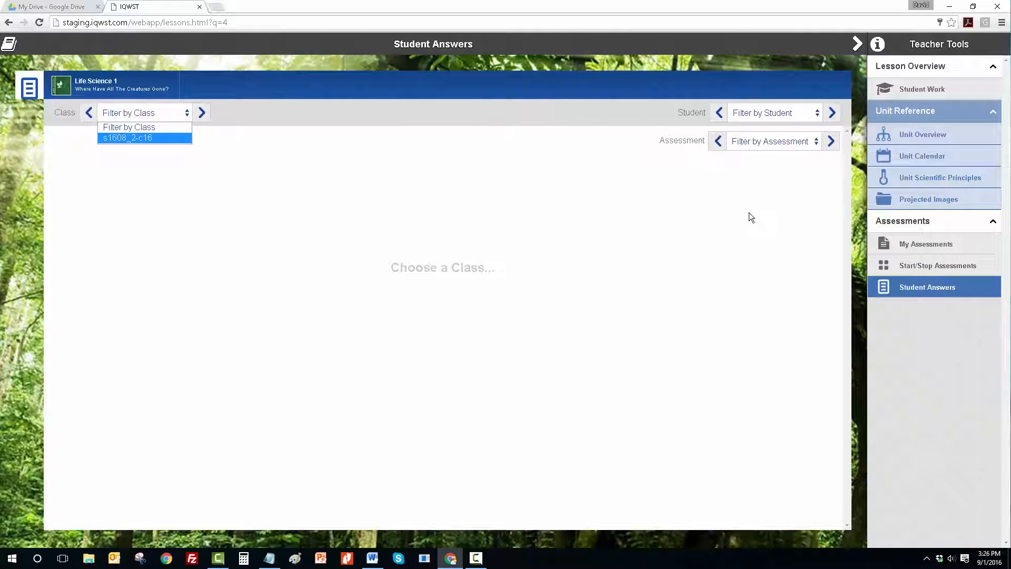
click(772, 141)
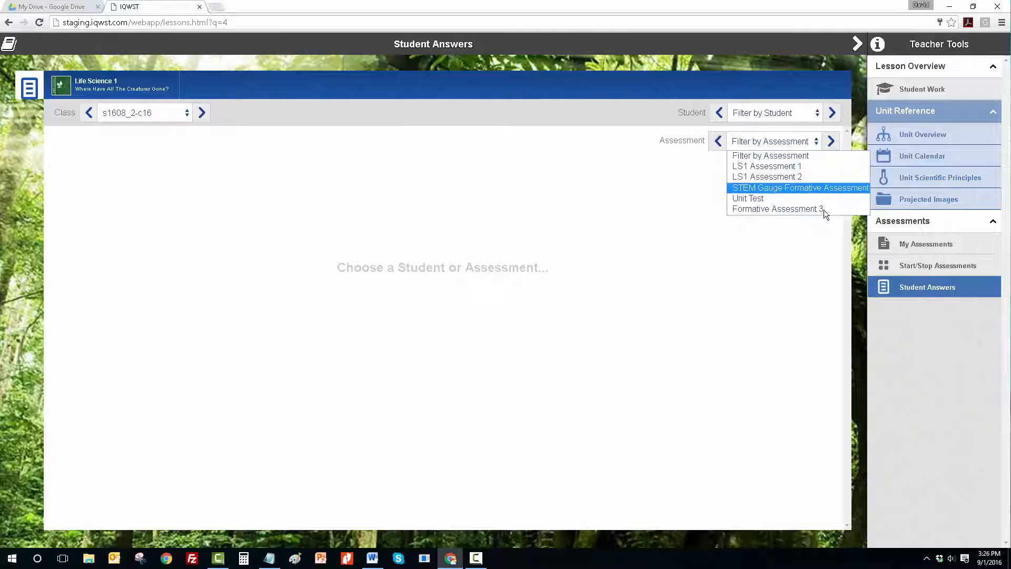
click(776, 209)
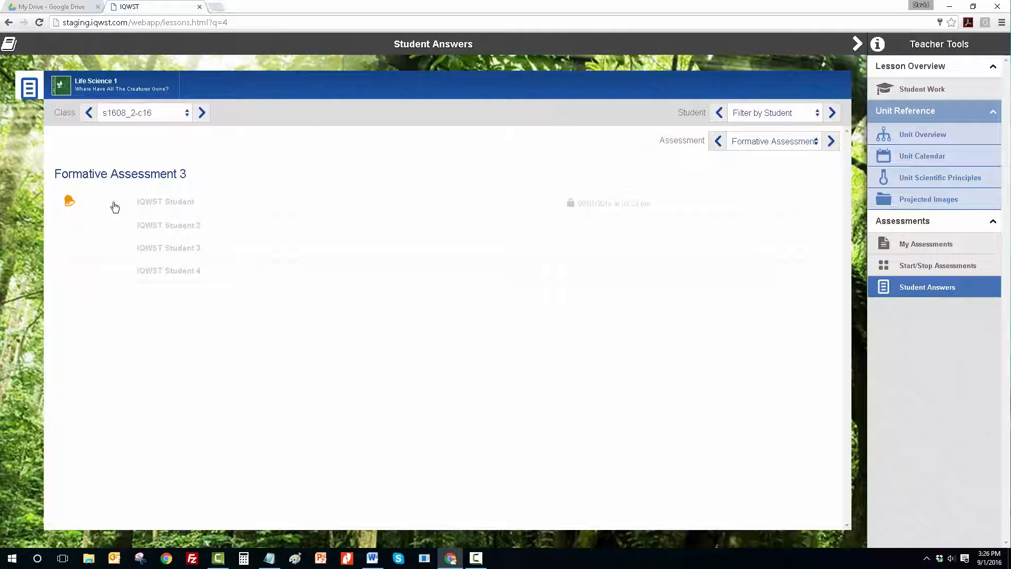
click(165, 201)
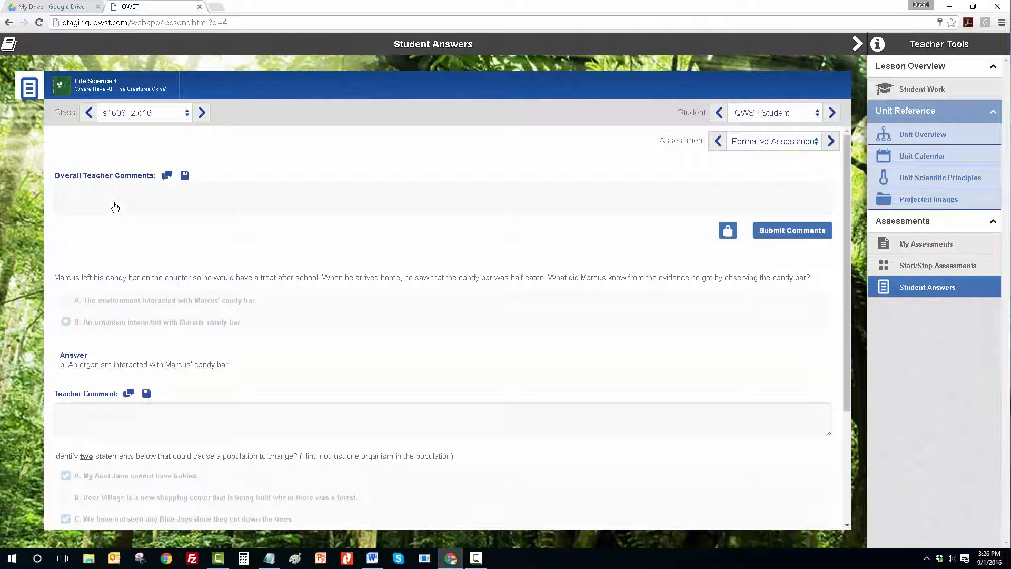
mouse_move(142, 353)
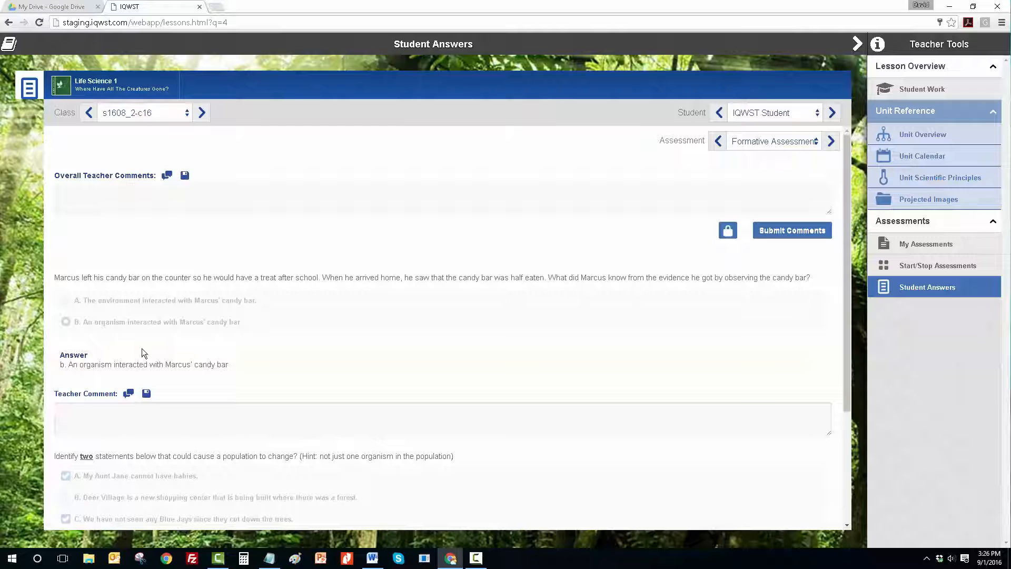
- Comment 'Great!' on question 1 and 'Oops! Think about removing a habitat.' on question 2
click(169, 412)
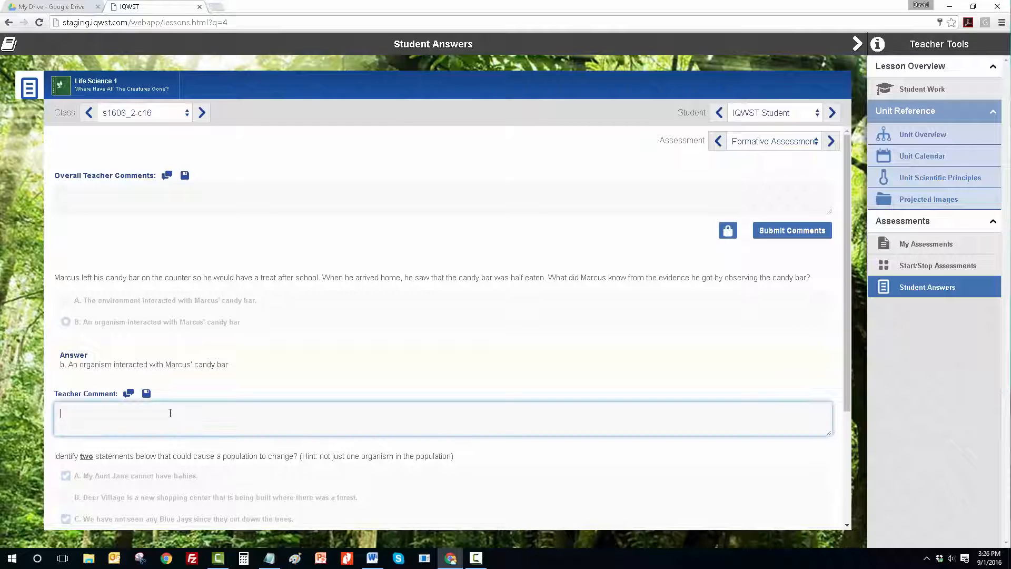
text(Great!)
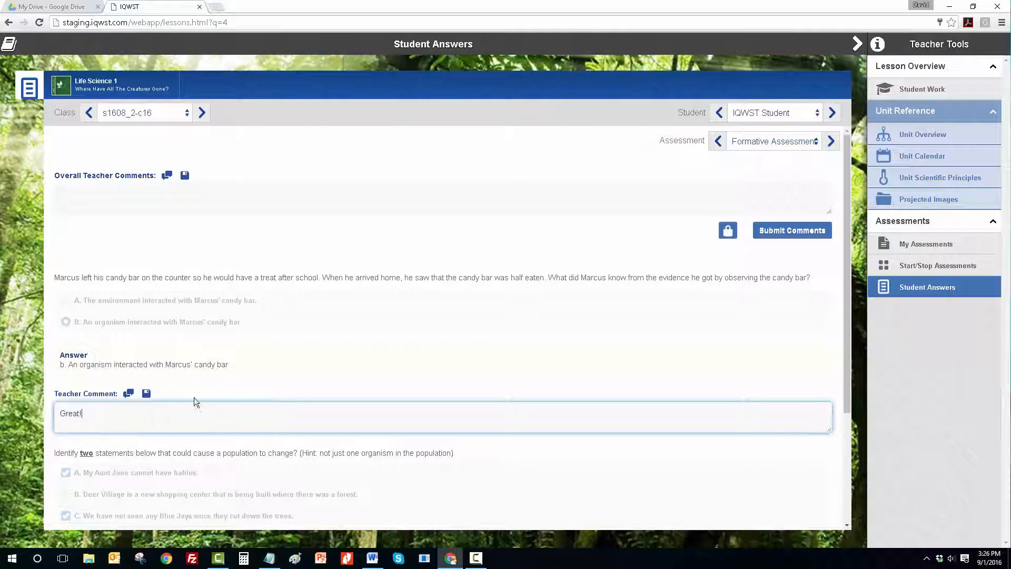
scroll(down, 3)
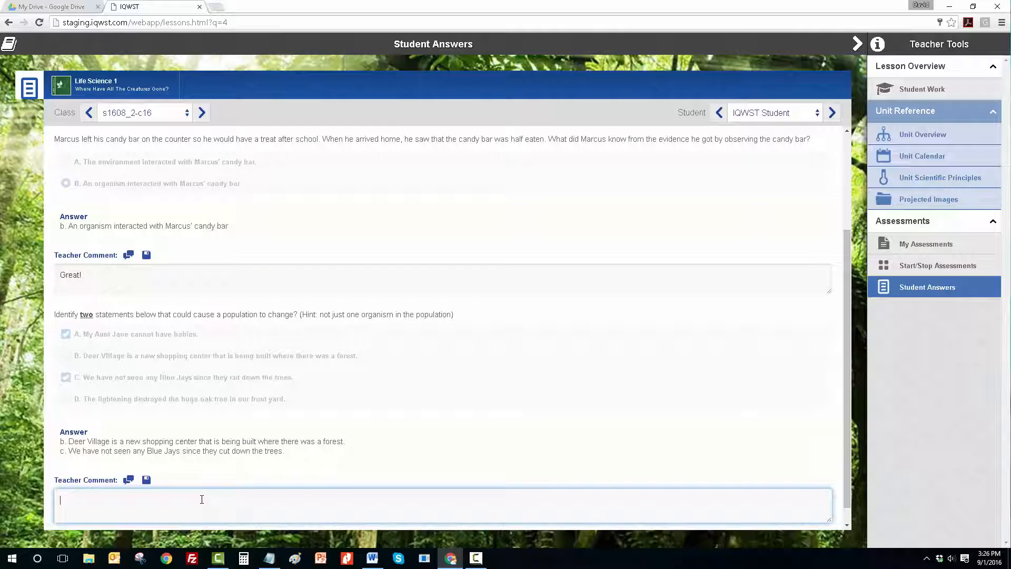
text(Oops! Think about removing a habitat.)
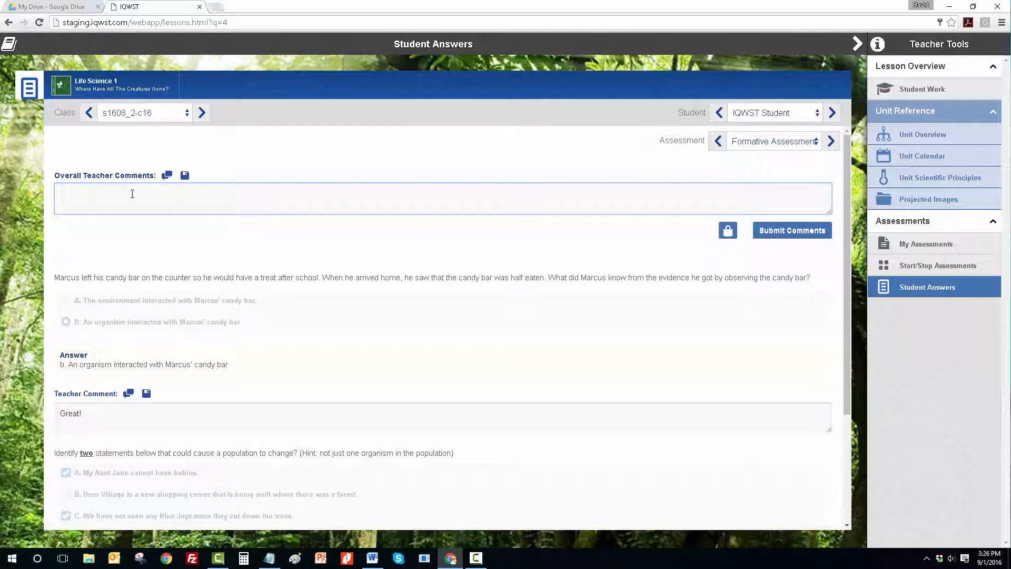
- Write the overall comment 'Please read carefully!' and submit all teacher comments
text(Please read)
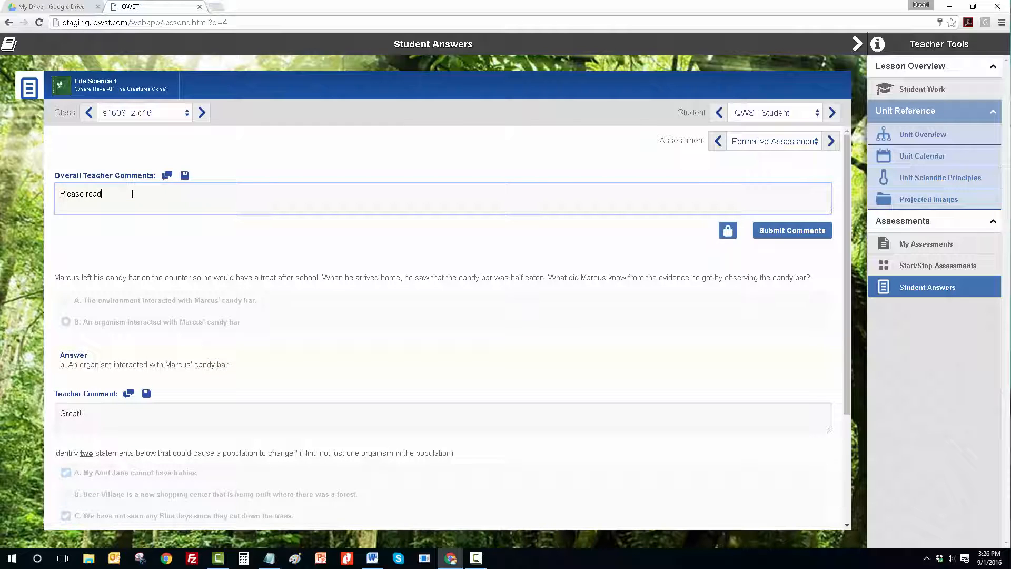
text(carefully!)
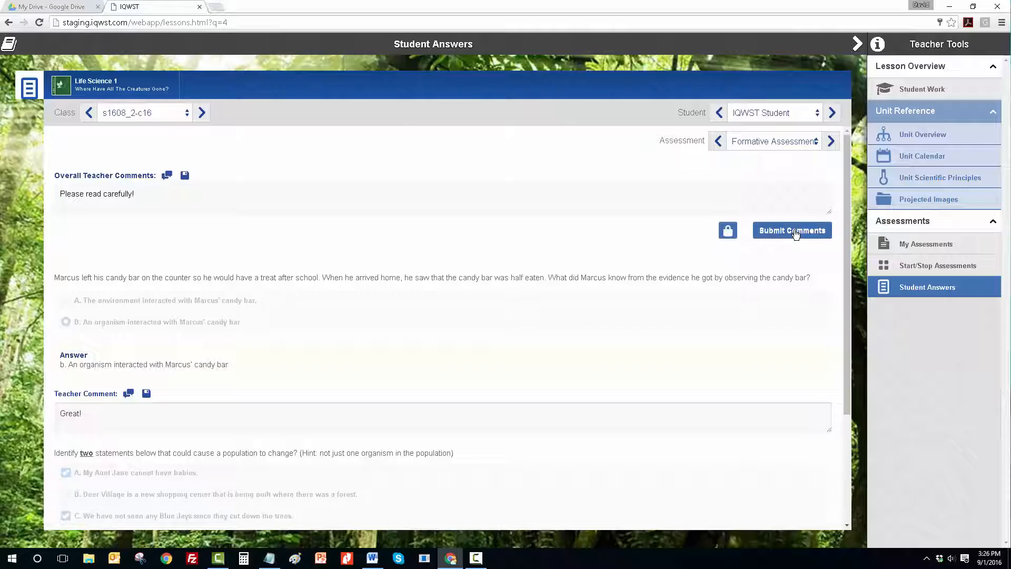
click(793, 230)
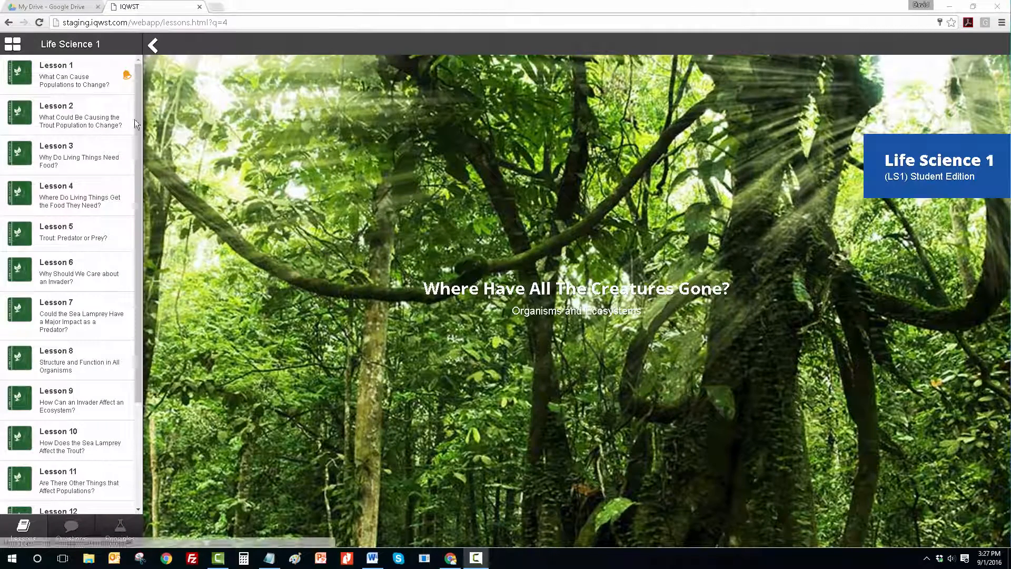
- Open Assessments in the student edition to view Formative Assessment 3's teacher comments
scroll(down, 3)
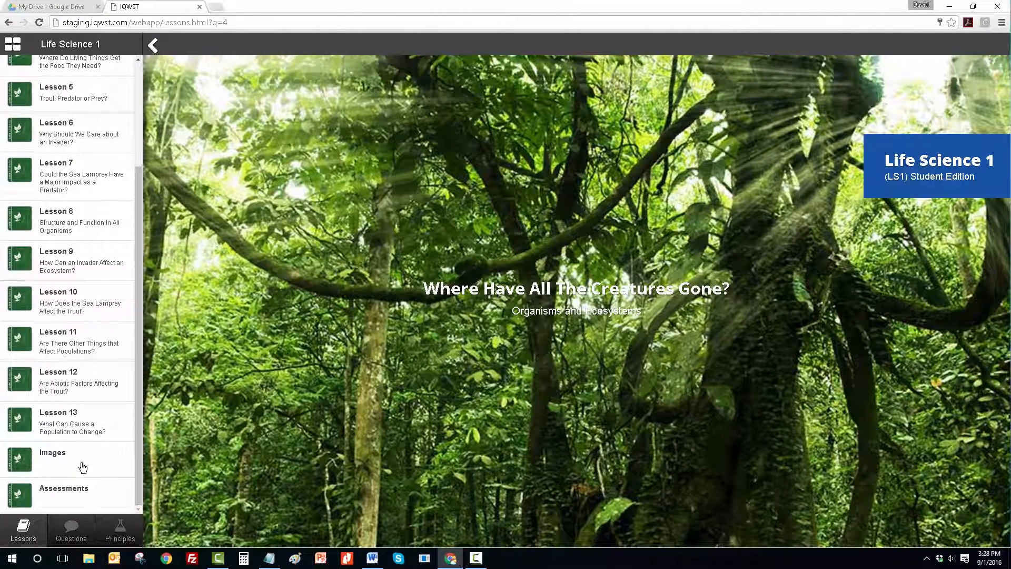
click(64, 491)
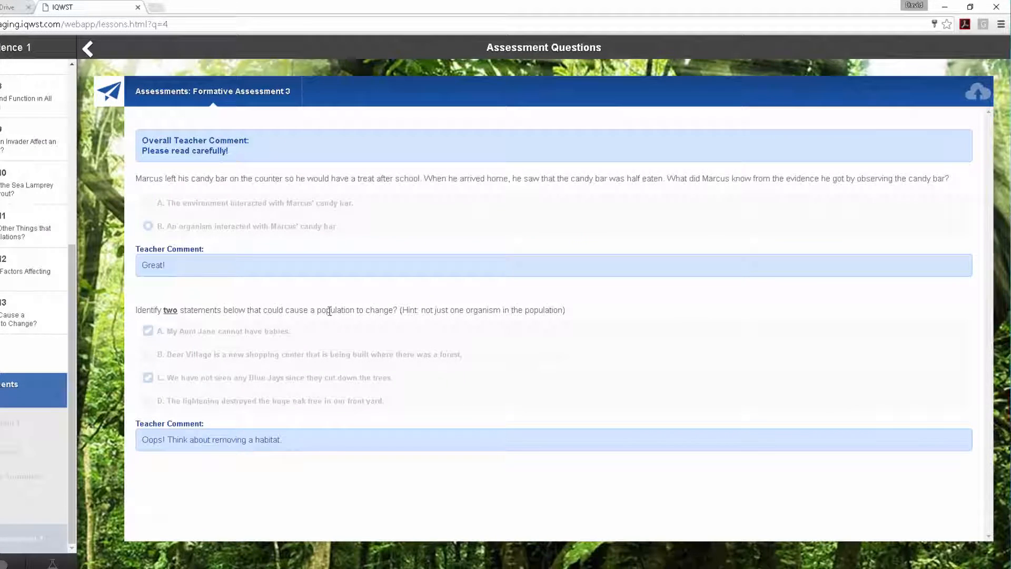
mouse_move(335, 284)
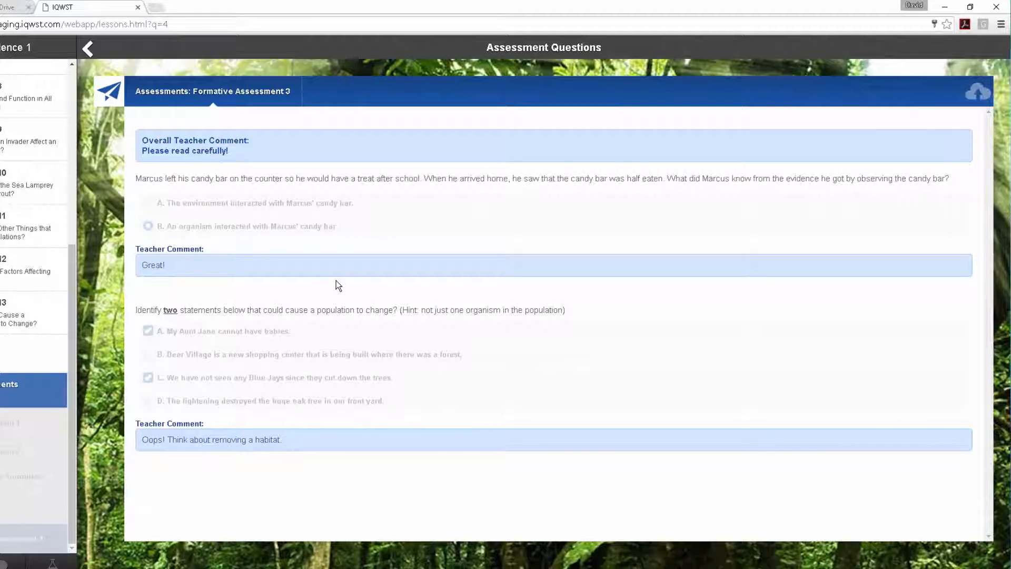